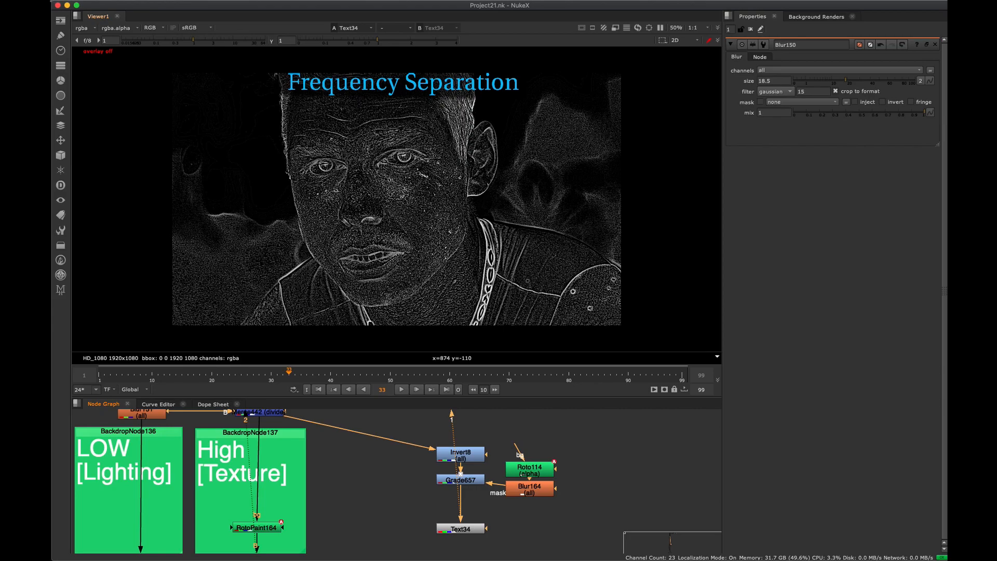
{"action": "mouse_move", "coordinate": [478, 232]}
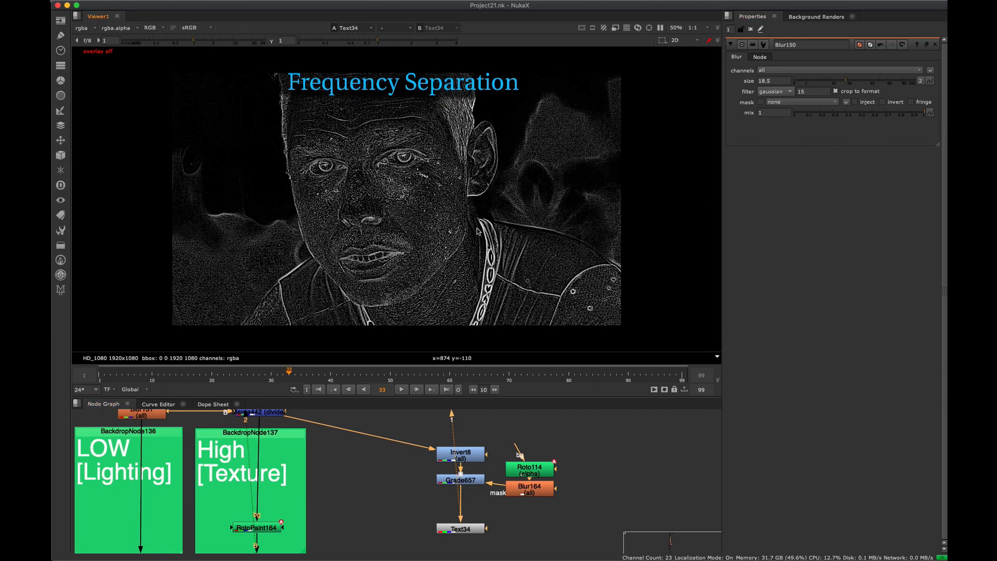
{"action": "mouse_move", "coordinate": [485, 270]}
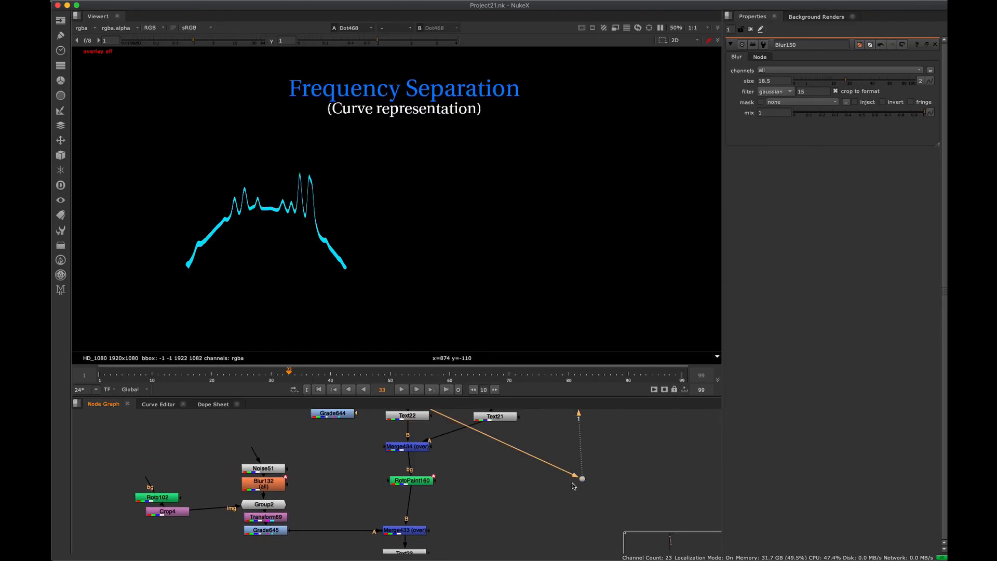
{"action": "mouse_move", "coordinate": [247, 217]}
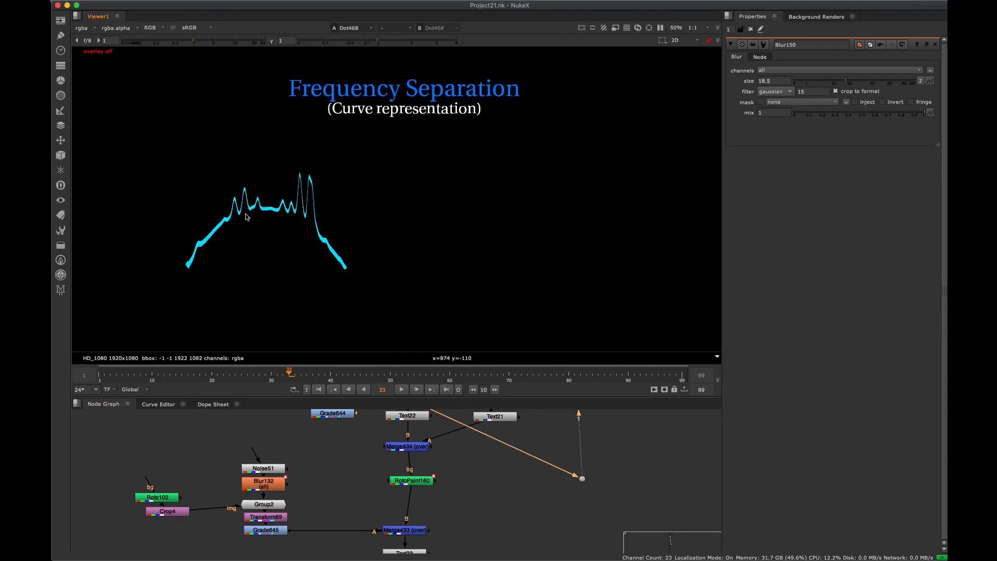
{"action": "mouse_move", "coordinate": [265, 241]}
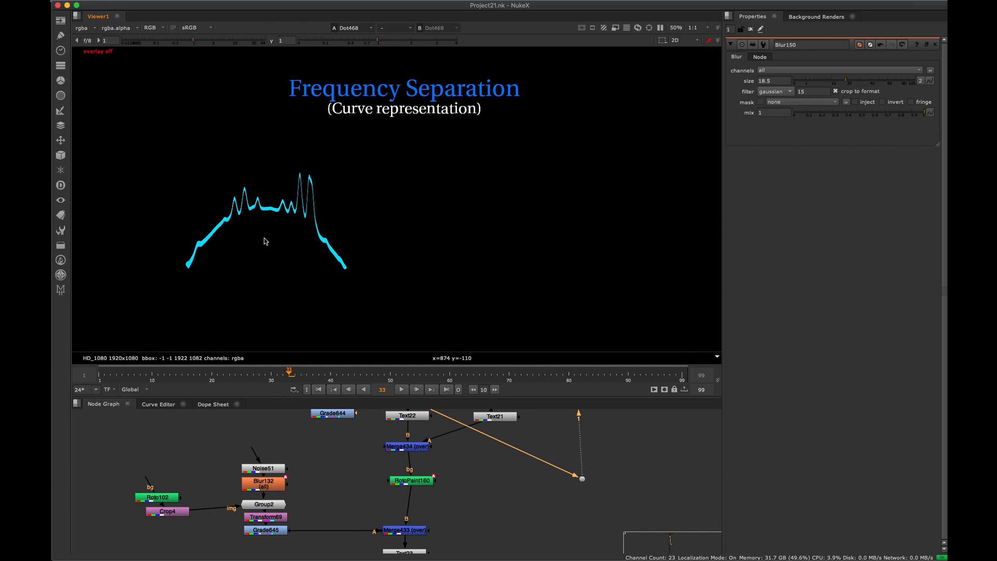
{"action": "mouse_move", "coordinate": [267, 214]}
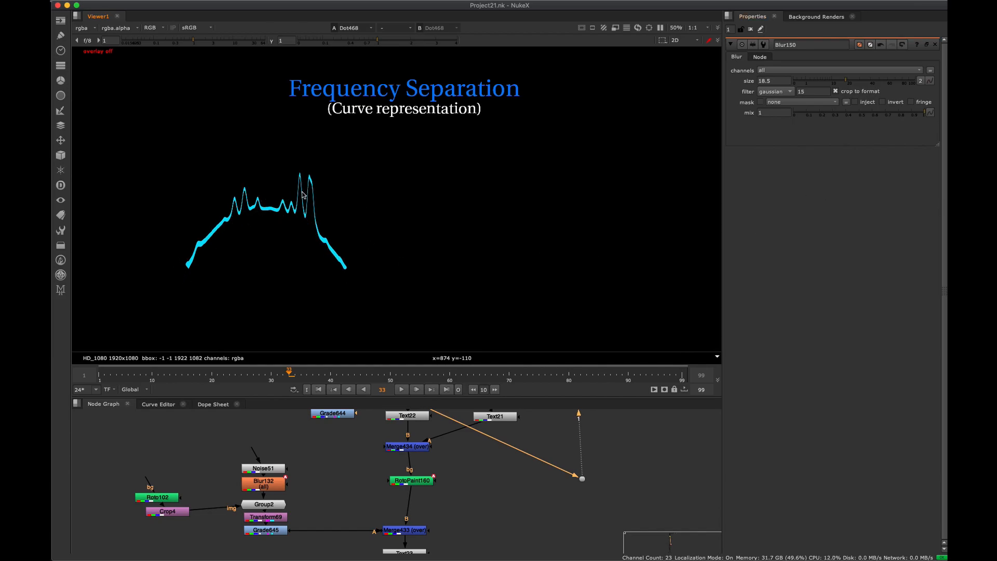
Zoom in on the circled texture-detail contrast peaks of the curve diagram.
{"action": "scroll", "scroll_direction": "up", "scroll_amount": 3}
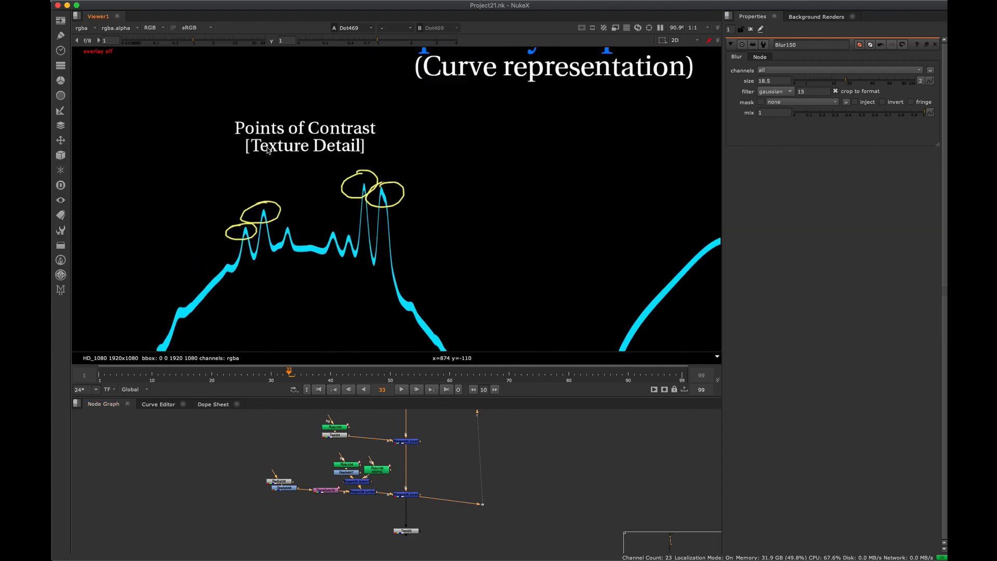
{"action": "mouse_move", "coordinate": [396, 180]}
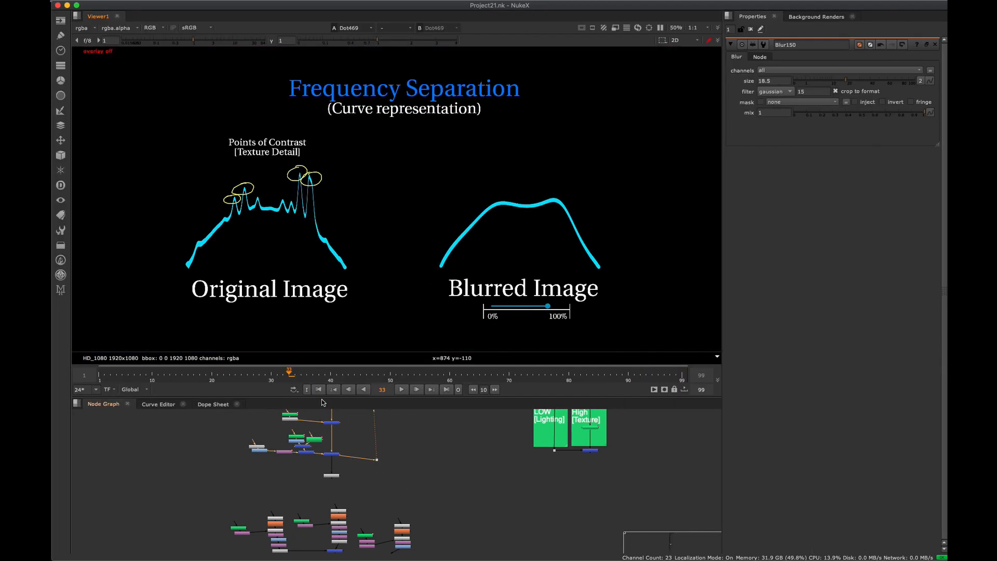
Scrub the timeline to animate the Blurred Image curve against the original.
{"action": "left_click_drag", "start_coordinate": [547, 305], "coordinate": [491, 305]}
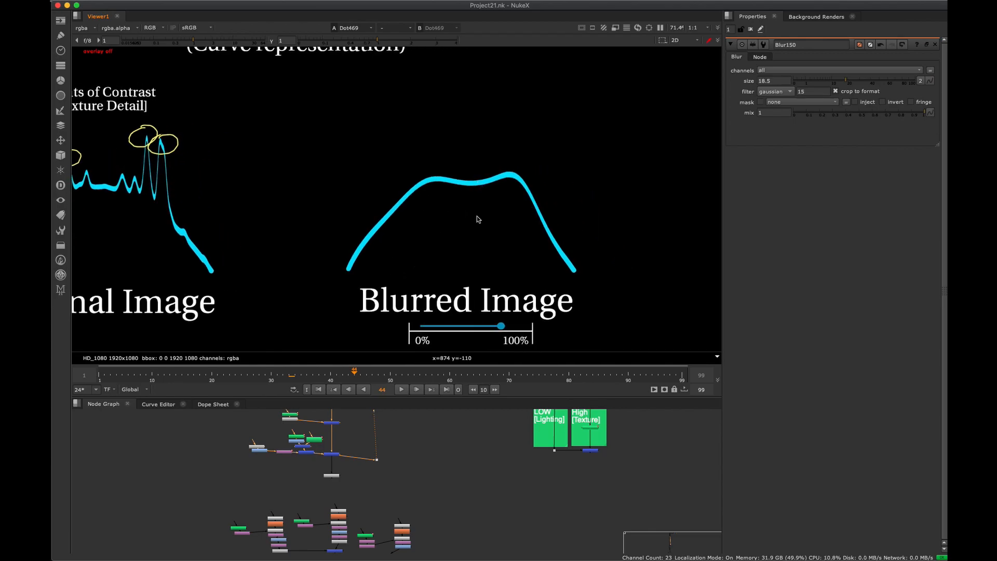
{"action": "mouse_move", "coordinate": [509, 230]}
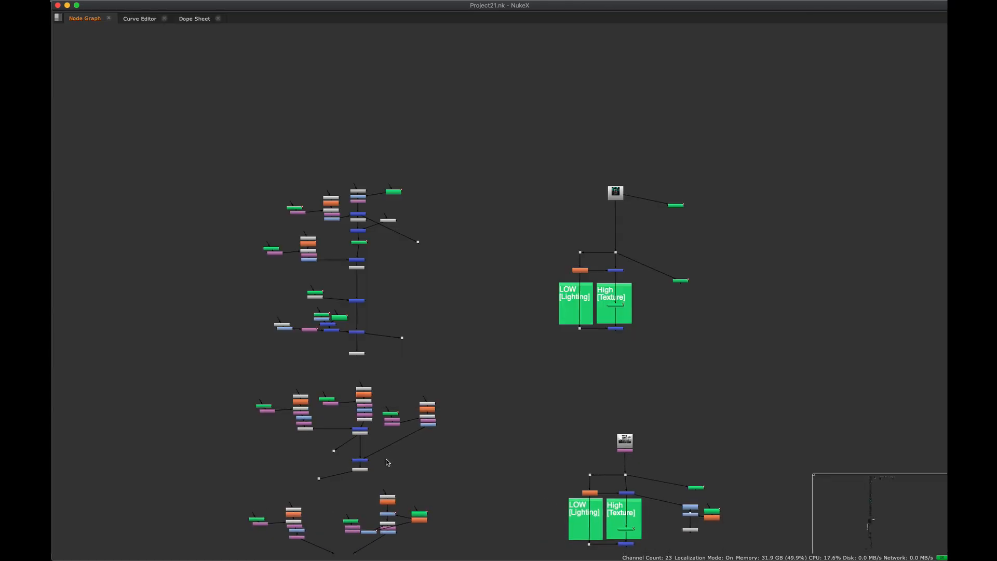
{"action": "scroll", "scroll_direction": "down", "scroll_amount": 3}
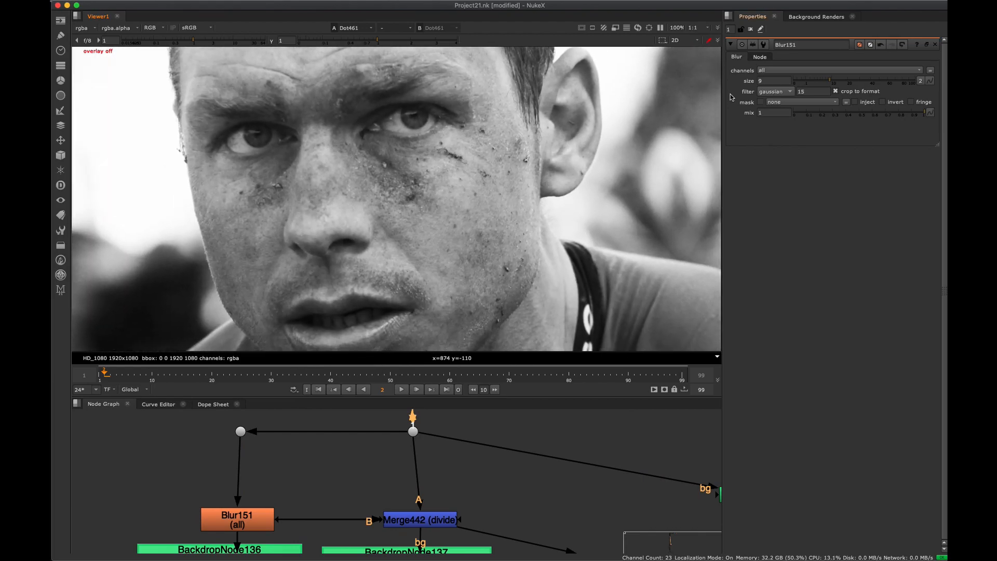
Raise Blur151's blur size with its Properties slider while viewing the face.
{"action": "left_click_drag", "start_coordinate": [804, 81], "coordinate": [855, 81]}
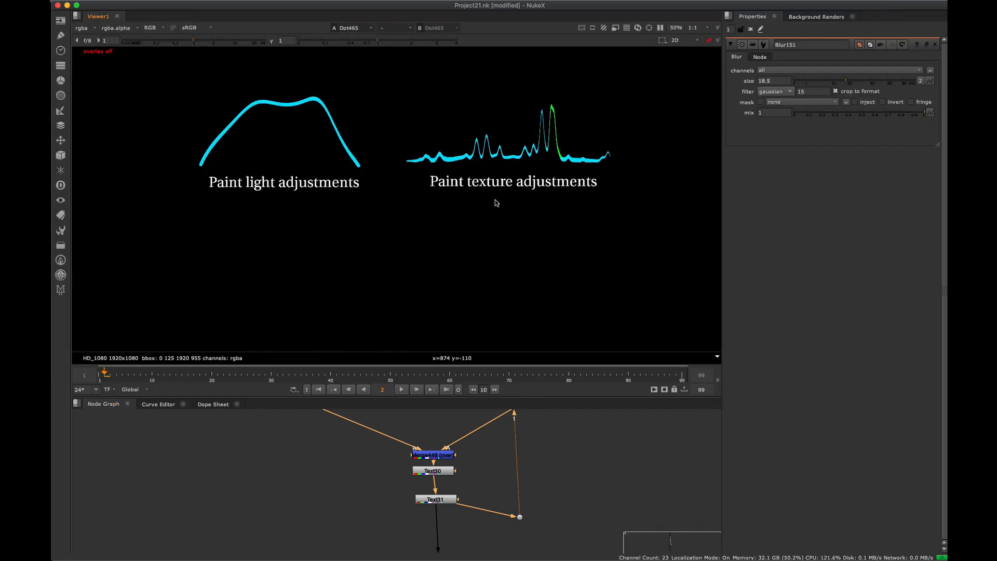
{"action": "mouse_move", "coordinate": [397, 193]}
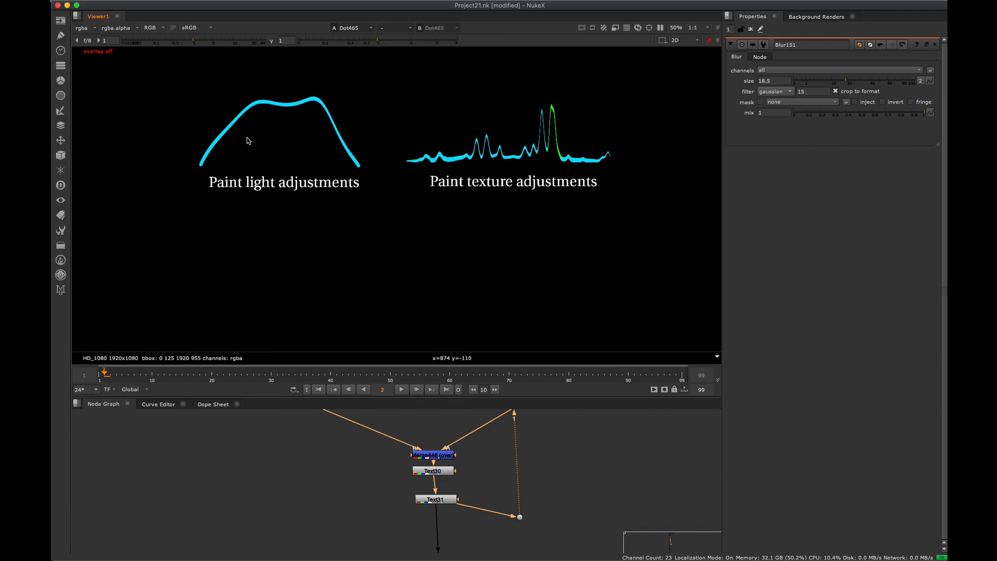
{"action": "mouse_move", "coordinate": [554, 195]}
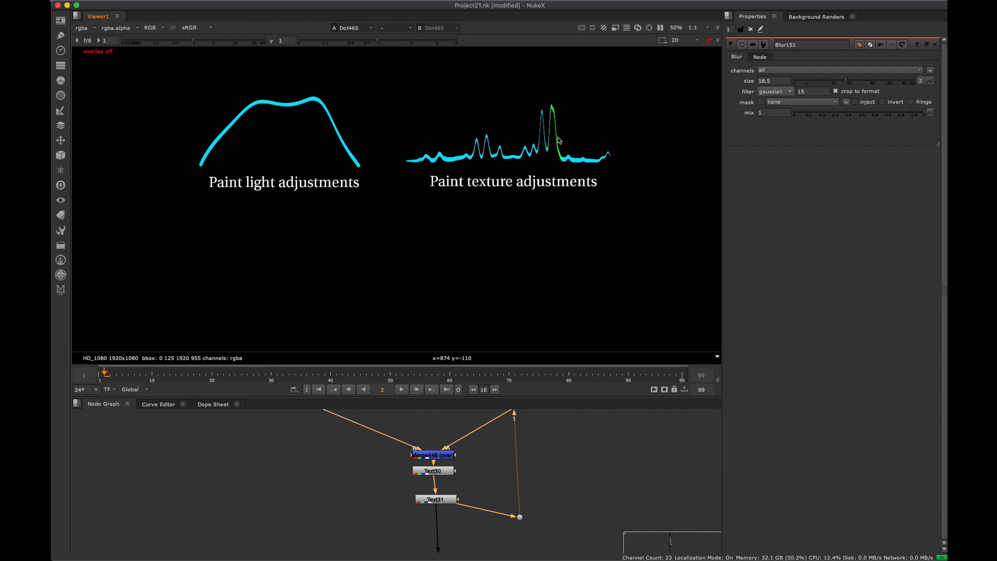
{"action": "mouse_move", "coordinate": [599, 147]}
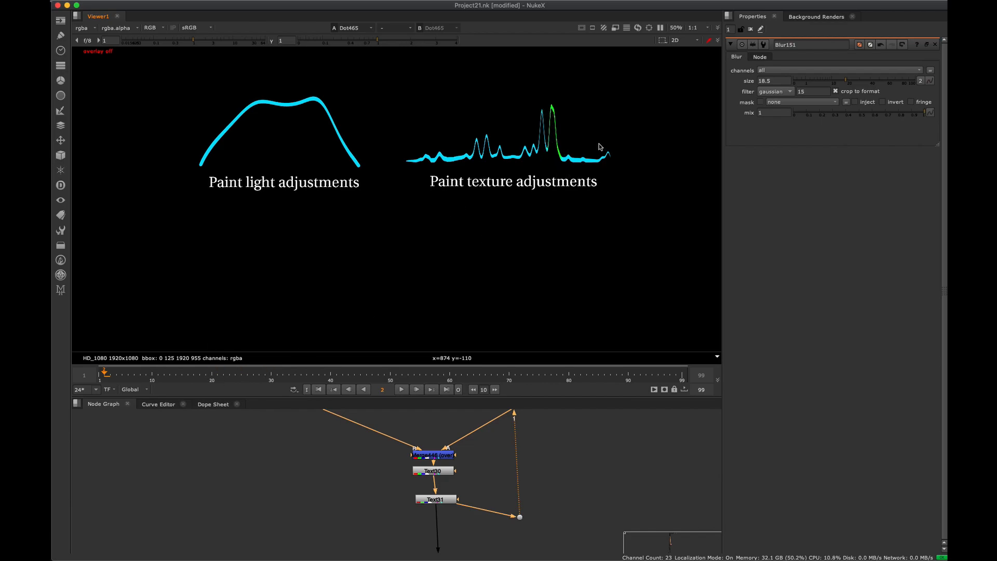
{"action": "mouse_move", "coordinate": [359, 185]}
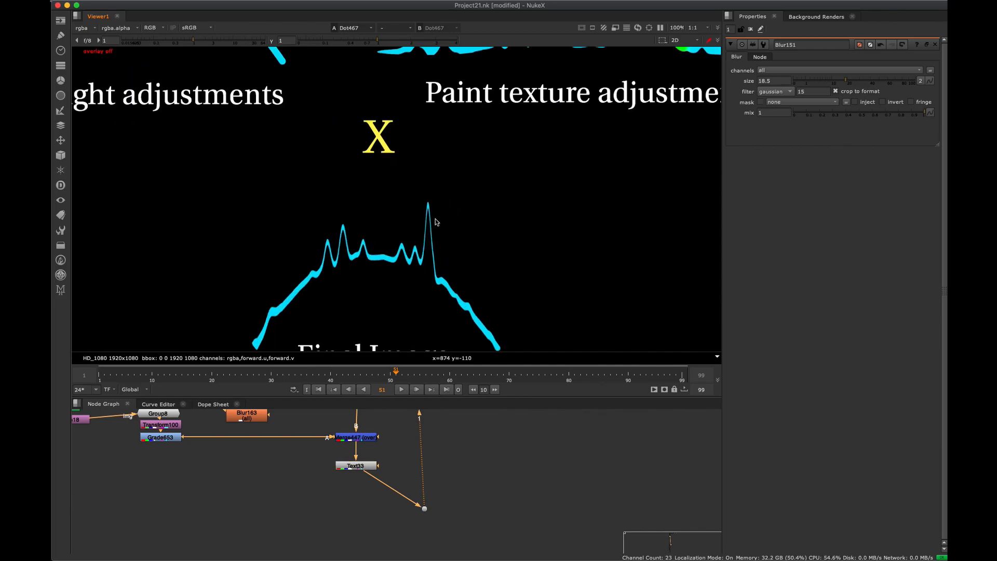
Zoom toward the Final Image curve where light and texture adjustments combine.
{"action": "scroll", "scroll_direction": "down", "scroll_amount": 3}
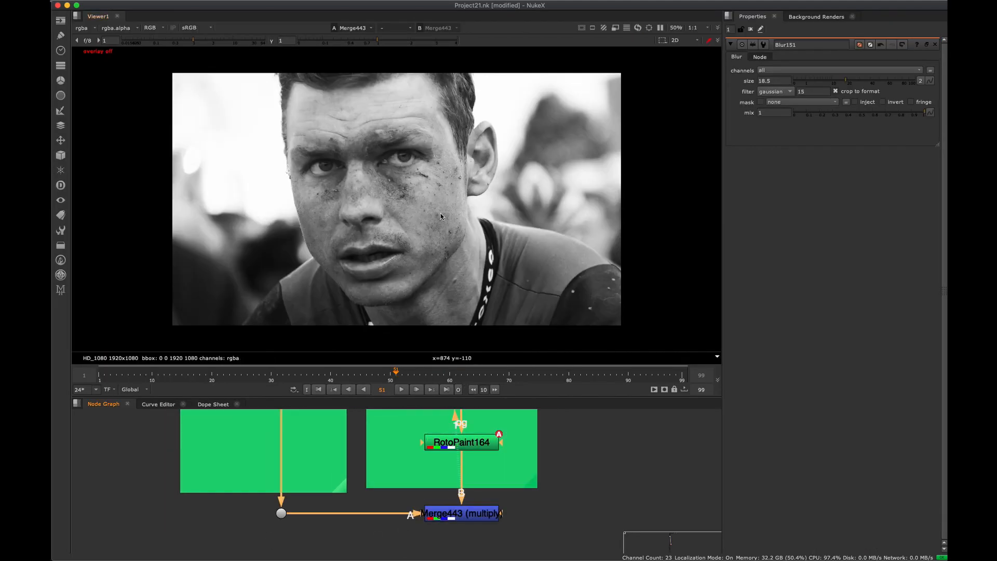
Activate the Node Graph so the node search can be opened for RotoPaint.
{"action": "double_click", "coordinate": [461, 443]}
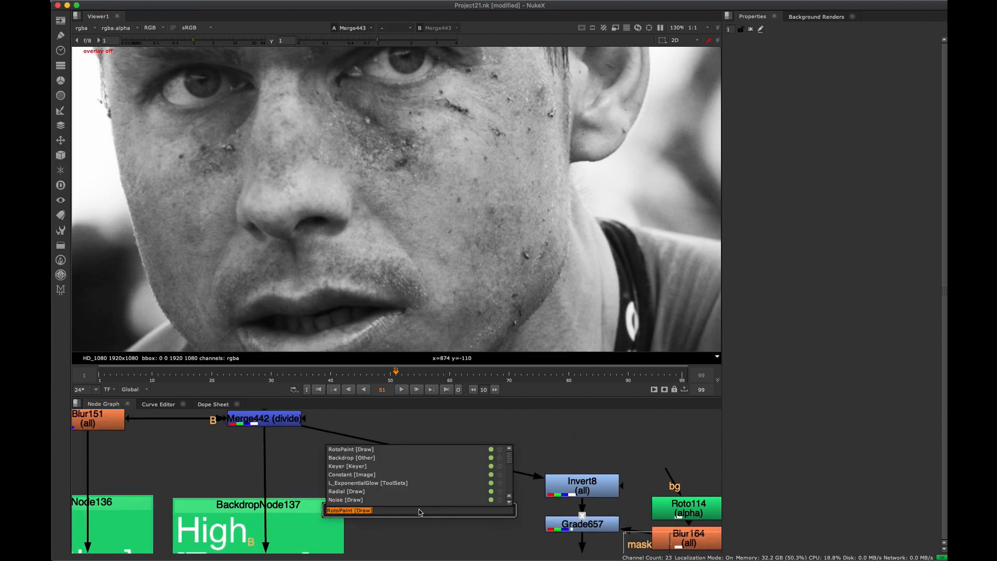
Add a RotoPaint node with a clone stroke, then view the divide Merge442 output.
{"action": "left_click", "coordinate": [348, 510]}
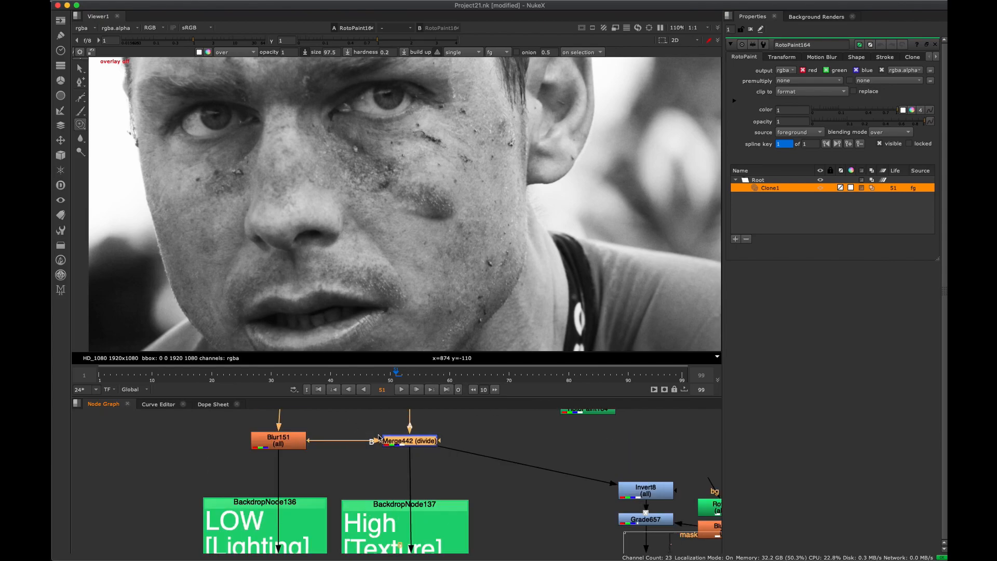
{"action": "left_click", "coordinate": [409, 440]}
{"action": "type", "text": "rotopaint"}
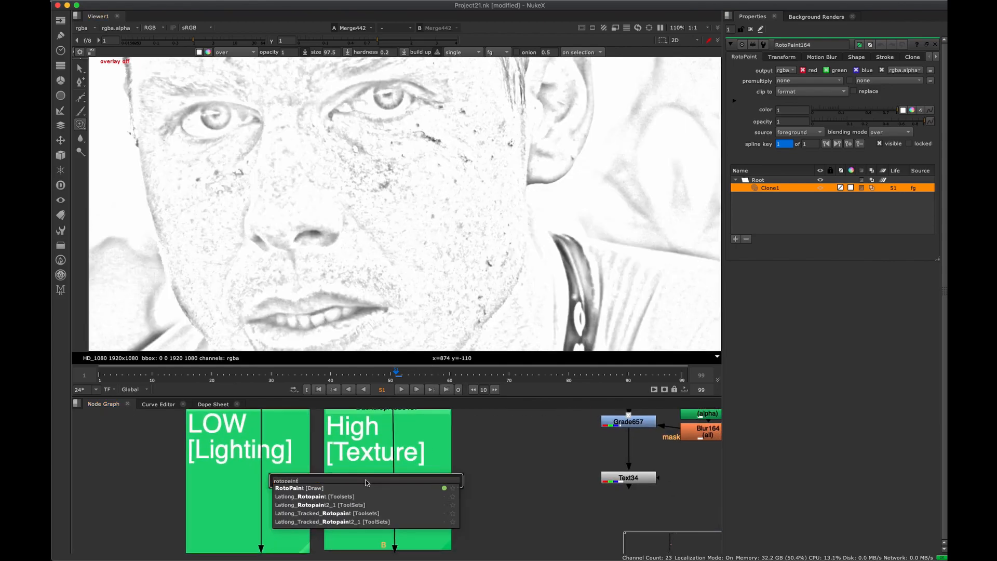
Insert RotoPaint165 with a clone stroke into the High [Texture] branch.
{"action": "left_click", "coordinate": [299, 488]}
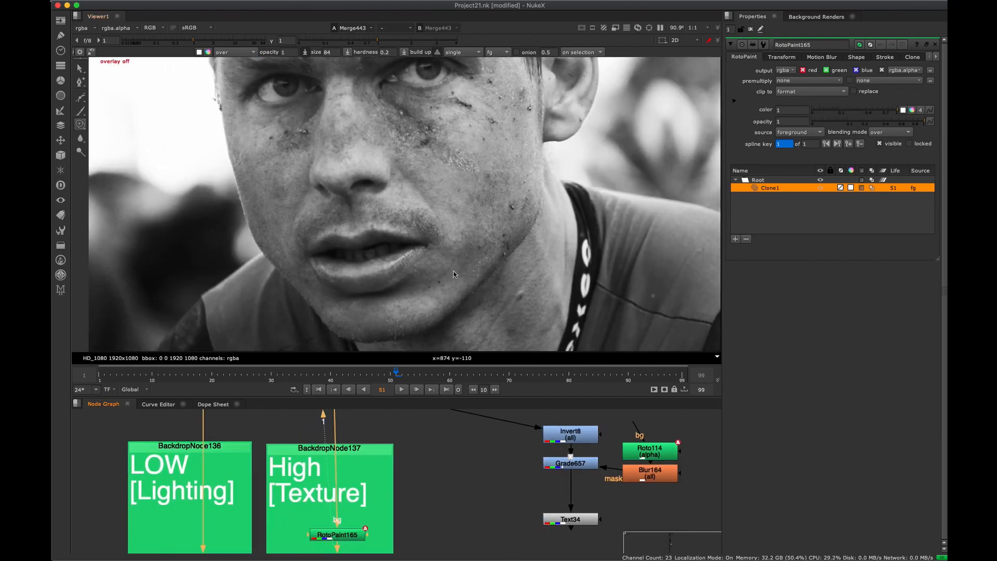
{"action": "mouse_move", "coordinate": [330, 443]}
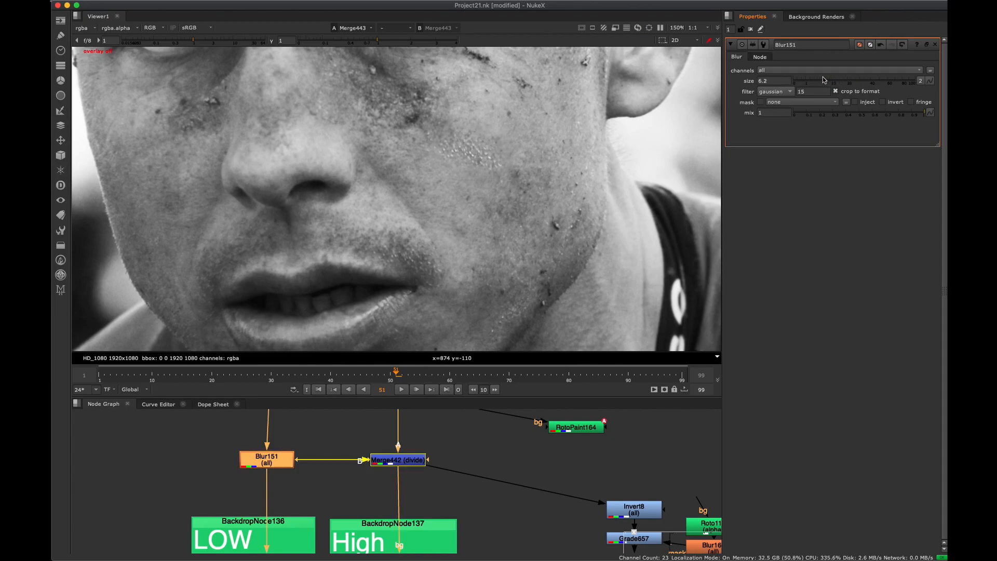
Try Blur151 sizes 98 and 14, comparing its blurred output with the divide merge.
{"action": "left_click_drag", "start_coordinate": [807, 80], "coordinate": [874, 80]}
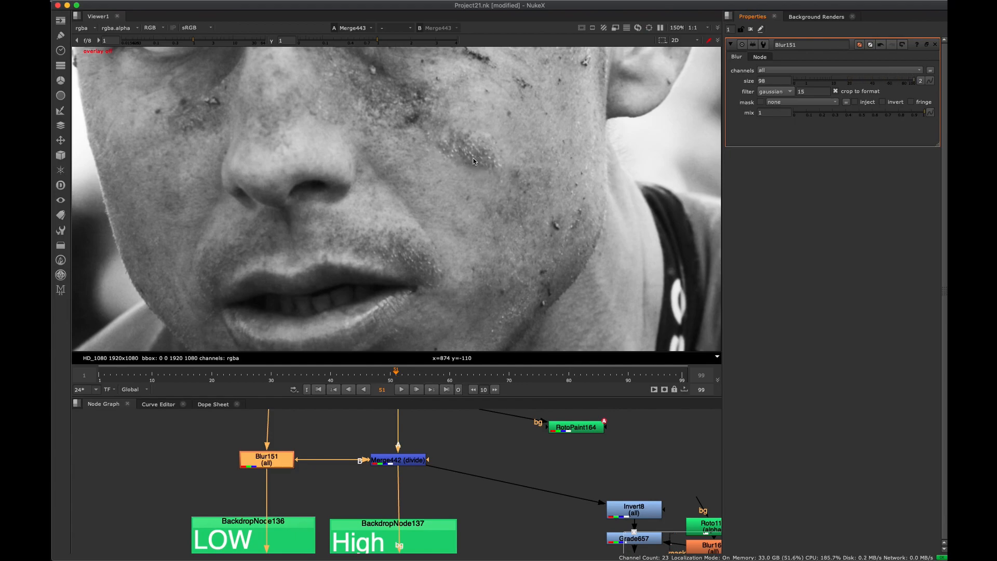
{"action": "mouse_move", "coordinate": [892, 85]}
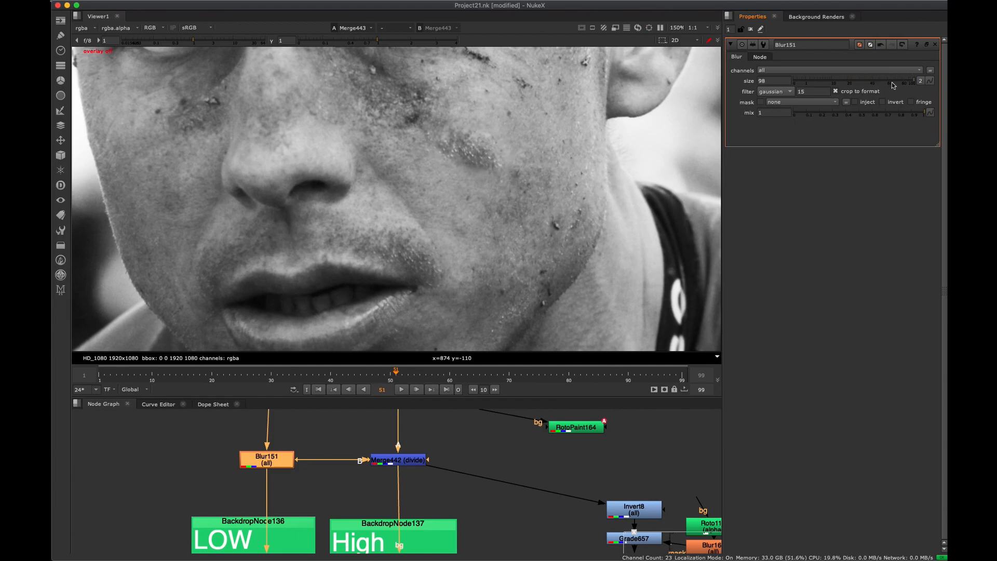
{"action": "left_click_drag", "start_coordinate": [902, 81], "coordinate": [806, 81]}
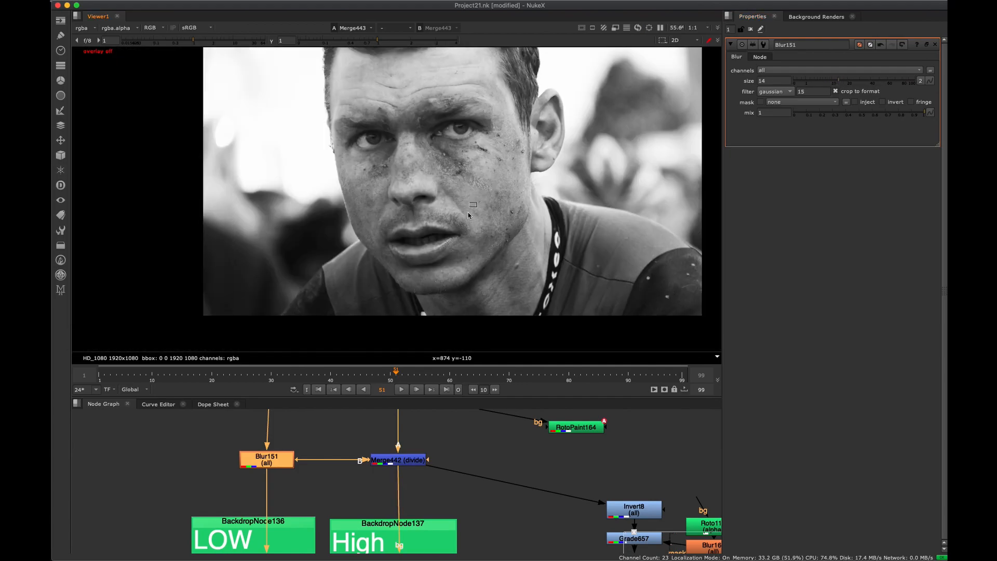
{"action": "left_click", "coordinate": [267, 460]}
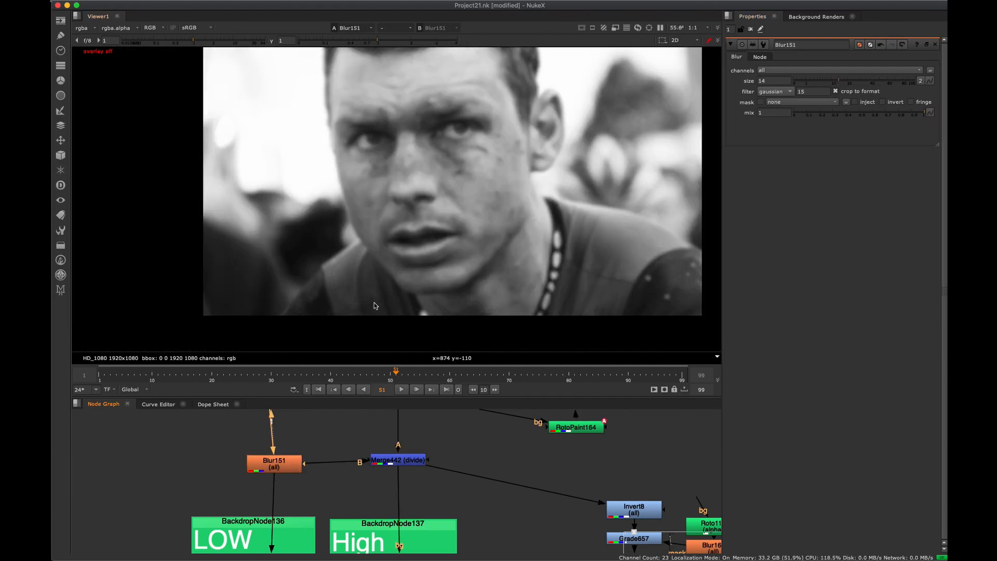
{"action": "left_click", "coordinate": [398, 460]}
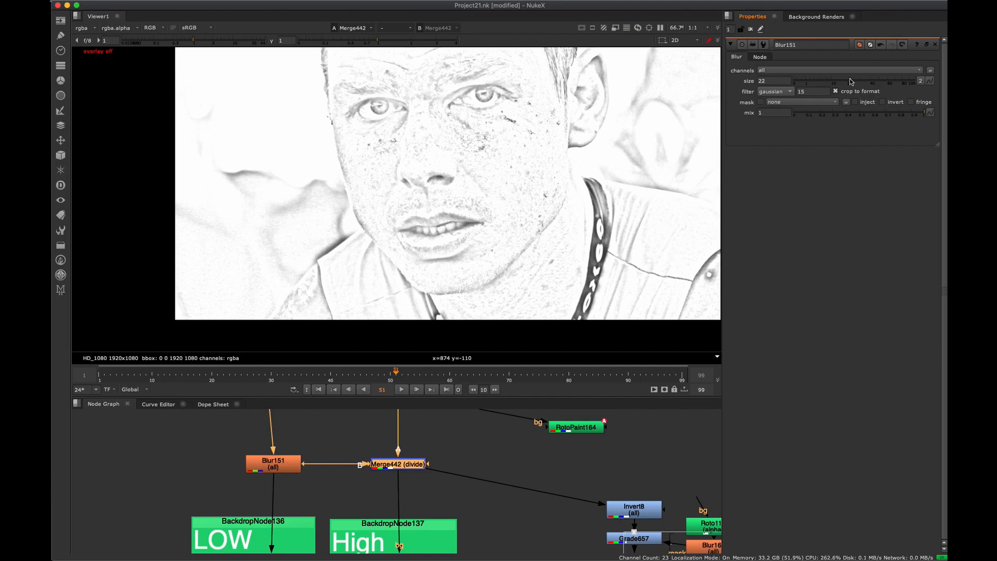
Fine-tune Blur151's size around 8, 12 and settle near 9.5.
{"action": "left_click_drag", "start_coordinate": [833, 81], "coordinate": [825, 86]}
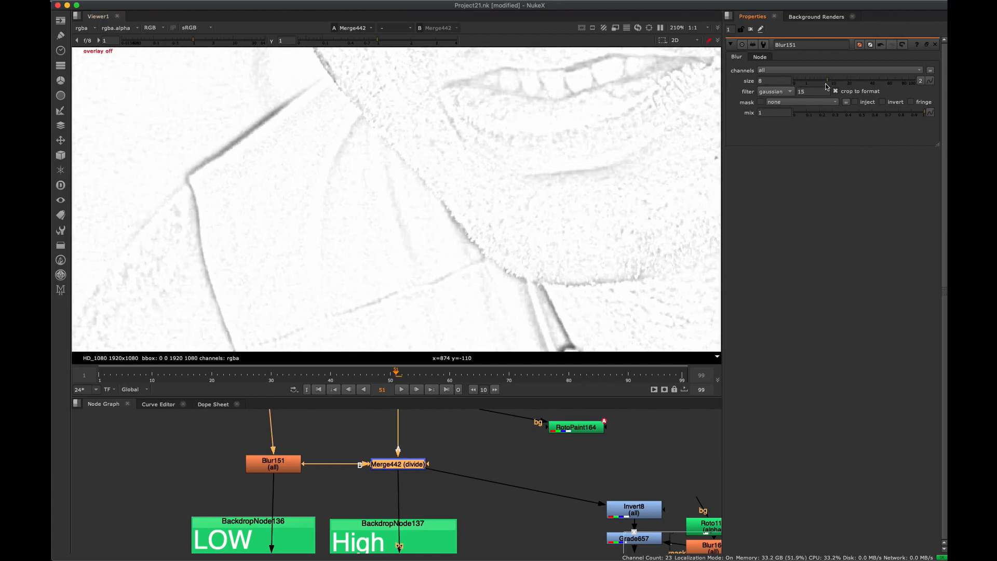
{"action": "left_click_drag", "start_coordinate": [794, 81], "coordinate": [826, 81]}
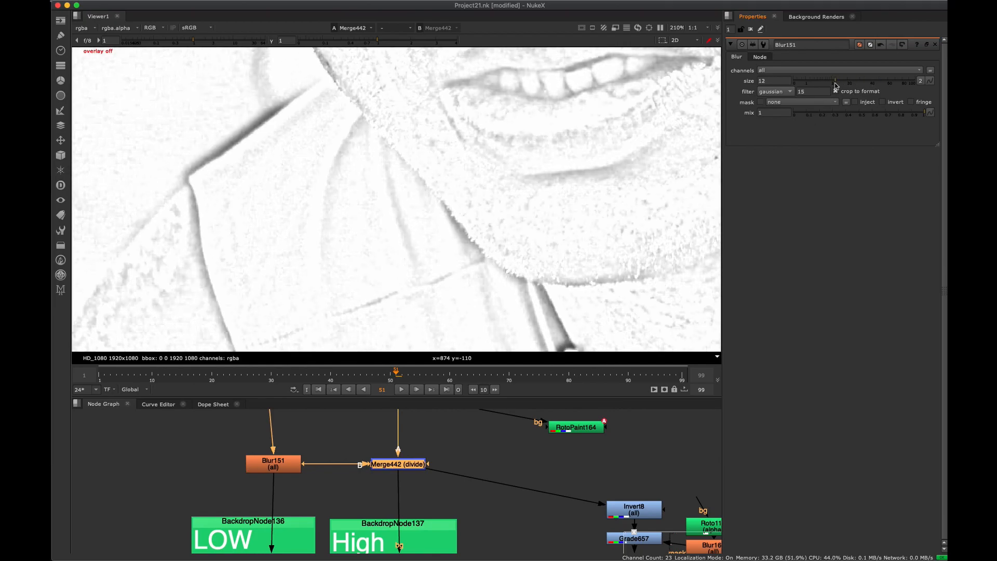
{"action": "left_click_drag", "start_coordinate": [835, 81], "coordinate": [814, 81]}
{"action": "type", "text": "rotopaint"}
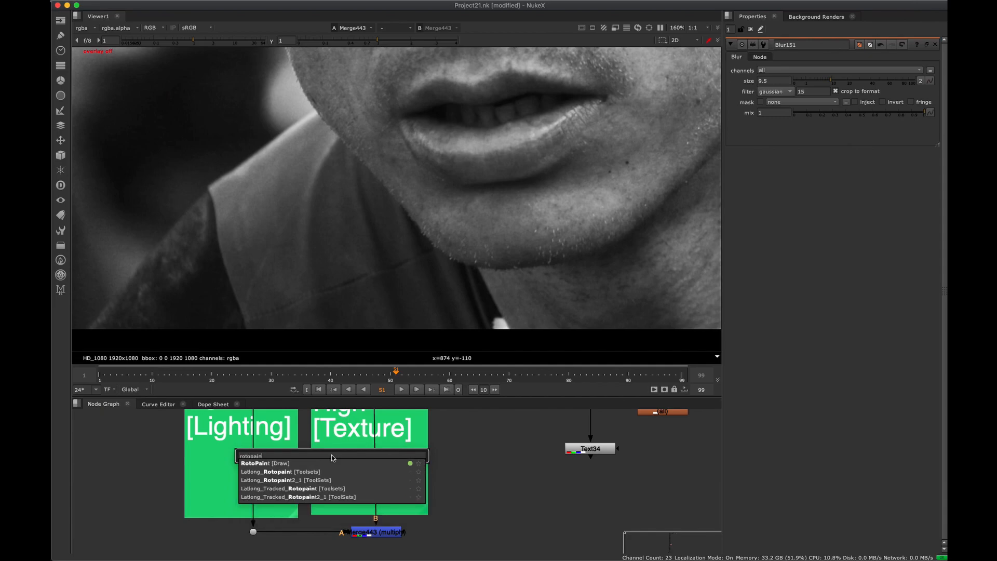
View the recombined multiply Merge443 result, inspecting the lips and chin.
{"action": "left_click", "coordinate": [253, 463]}
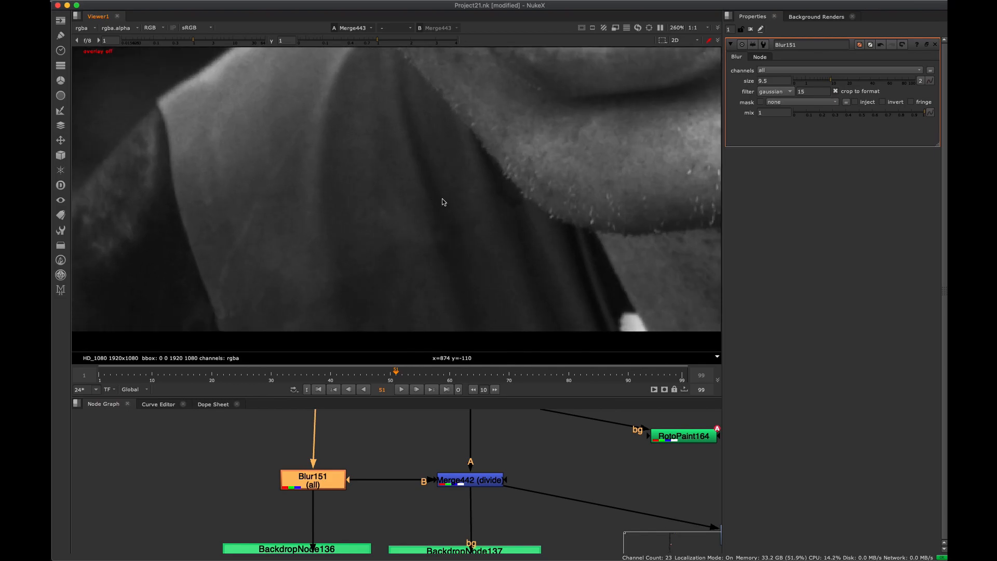
Vary Blur151's size down to about 3.6 and back to 11, confirming Merge443 is unchanged.
{"action": "scroll", "scroll_direction": "down", "scroll_amount": 3}
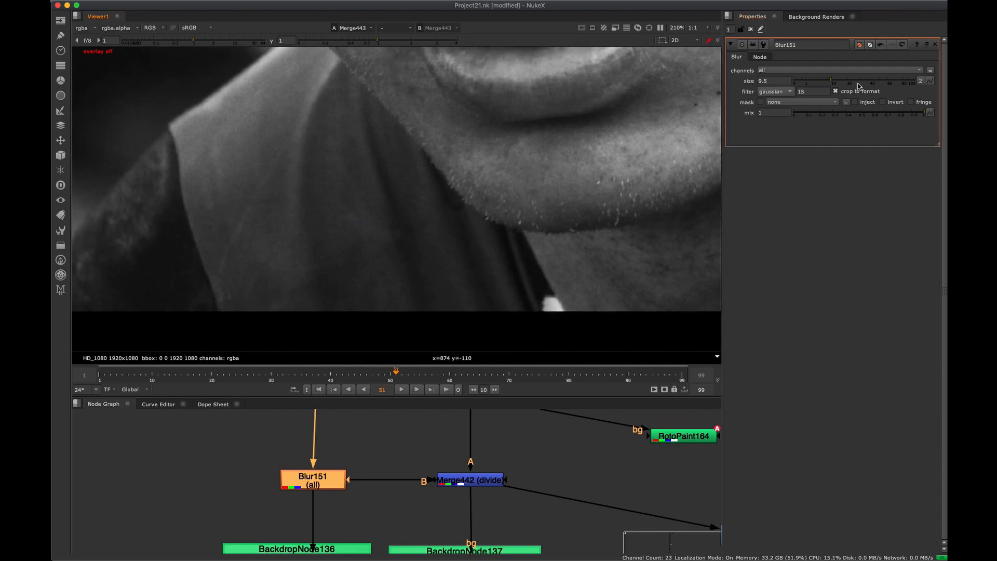
{"action": "left_click_drag", "start_coordinate": [859, 81], "coordinate": [823, 81]}
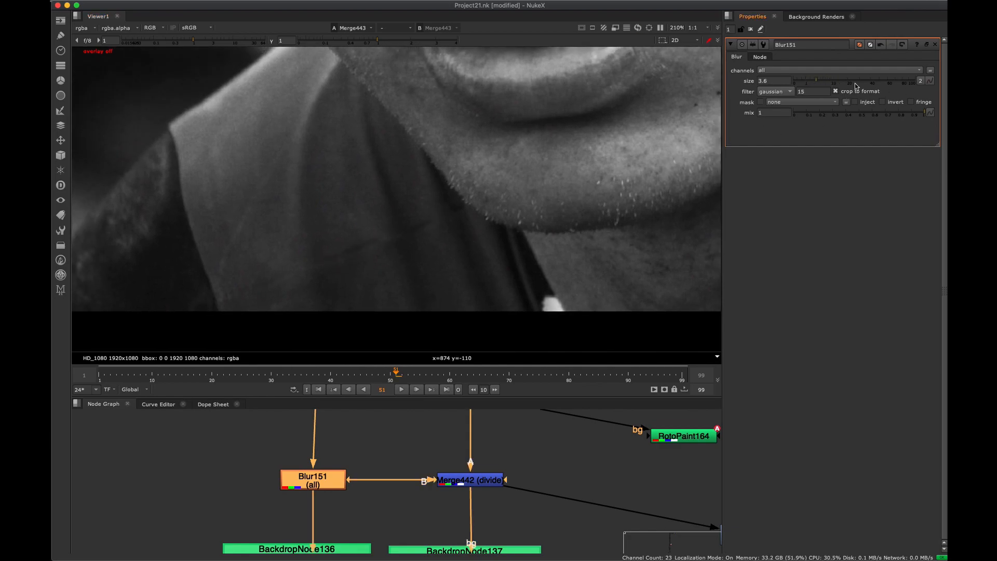
{"action": "left_click_drag", "start_coordinate": [814, 81], "coordinate": [832, 81]}
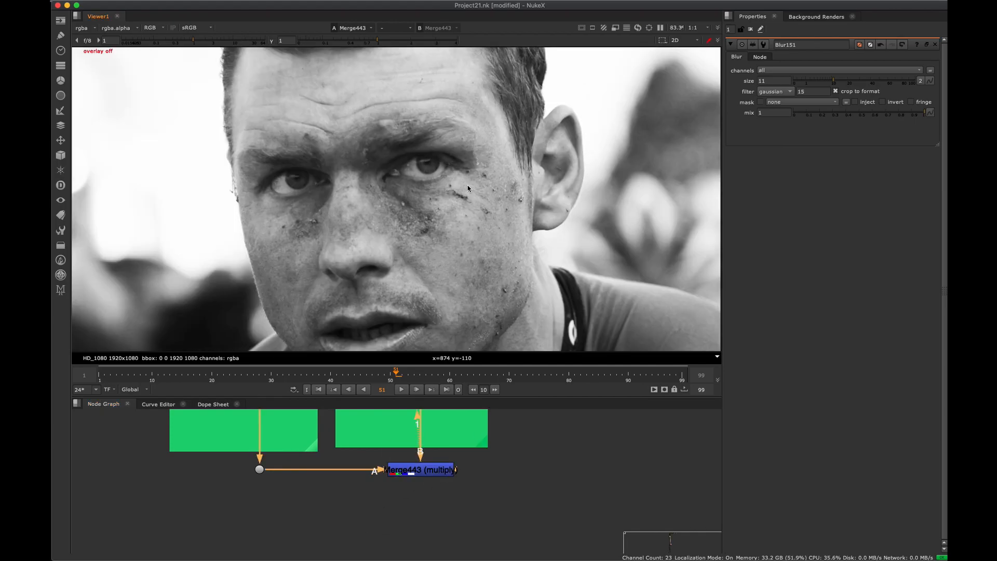
{"action": "mouse_move", "coordinate": [480, 266]}
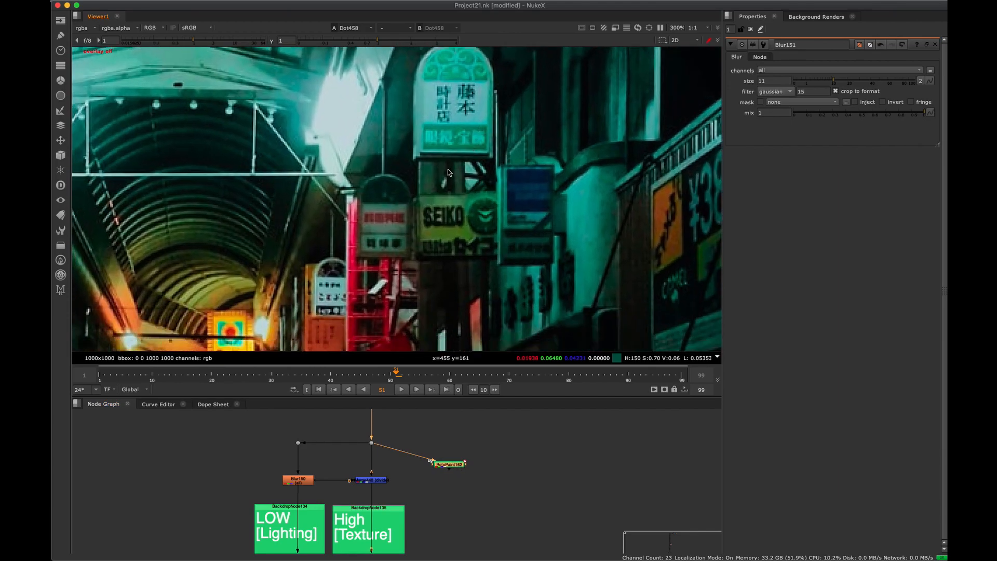
Open RotoPaint162's paint settings on the street-sign example.
{"action": "left_click", "coordinate": [446, 463]}
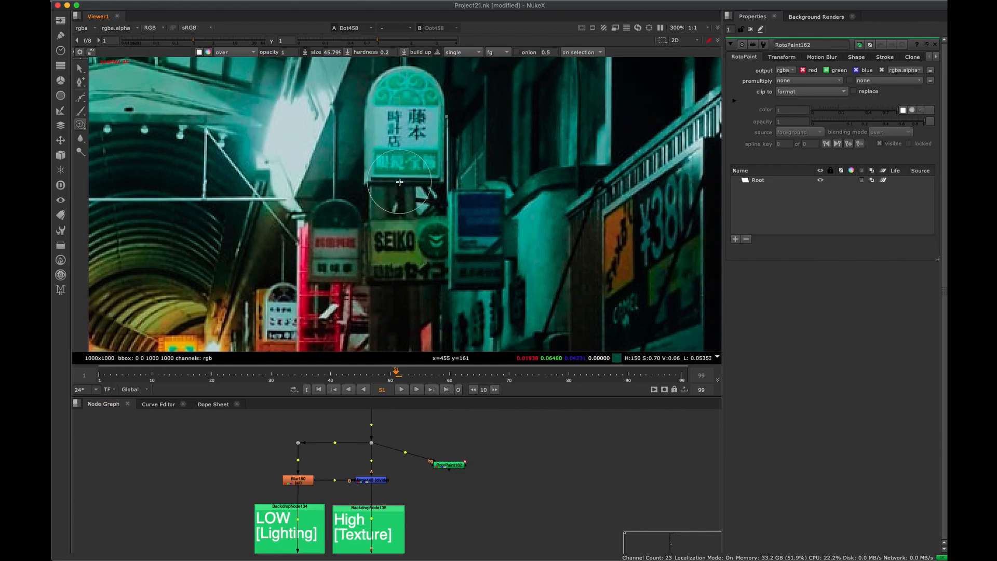
{"action": "mouse_move", "coordinate": [394, 233]}
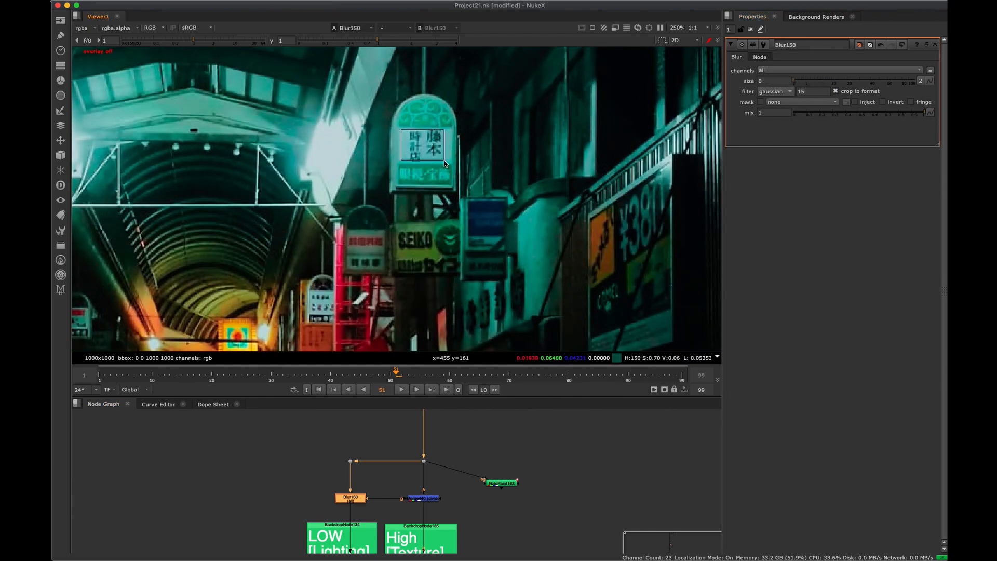
Raise Blur150's size to 15.5, then select RotoPaint163 in the High [Texture] branch.
{"action": "left_click_drag", "start_coordinate": [782, 80], "coordinate": [820, 80]}
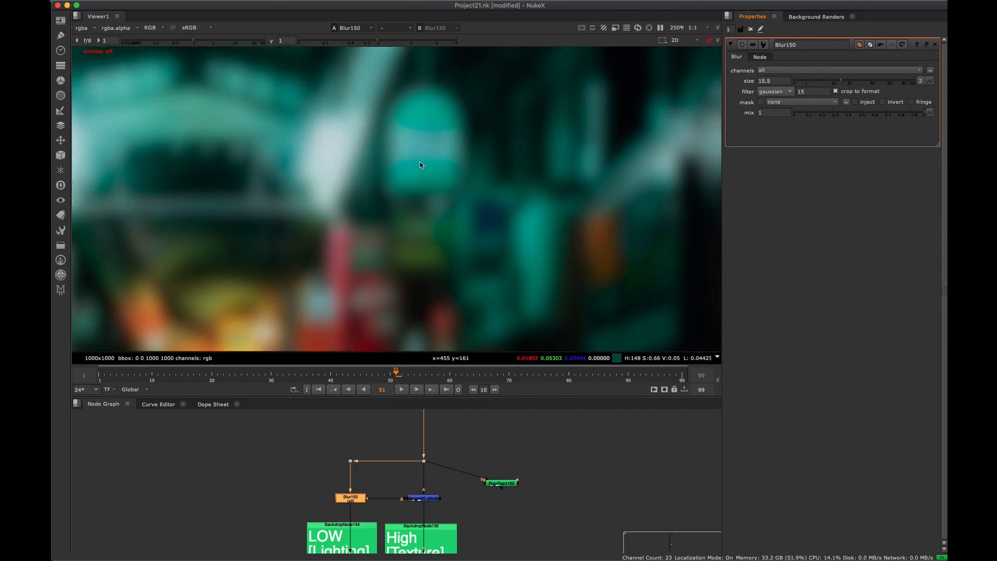
{"action": "left_click", "coordinate": [422, 497]}
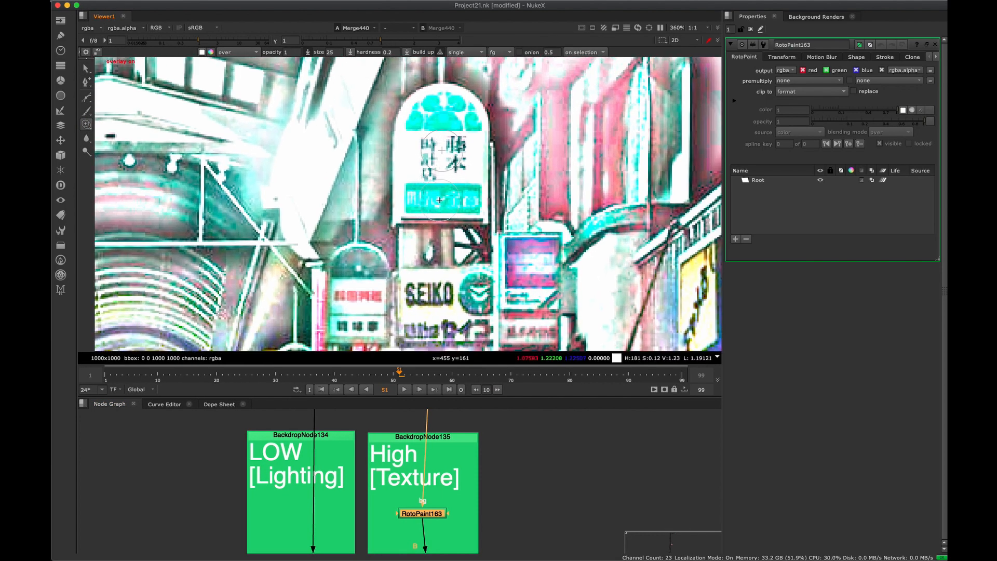
Paint a Clone1 stroke on RotoPaint163 to retouch the street texture layer.
{"action": "scroll", "scroll_direction": "down", "scroll_amount": 3}
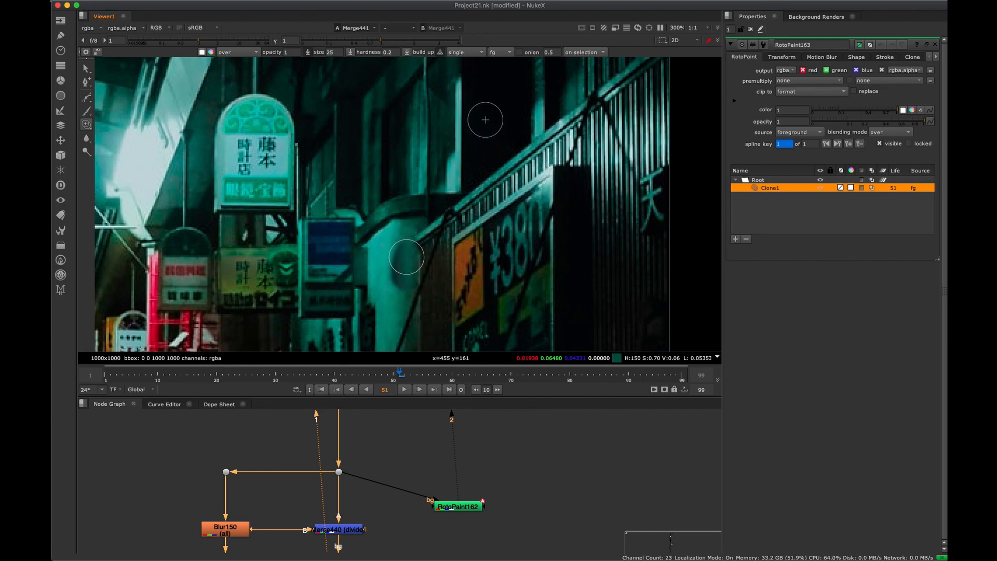
Drop Blur150's size to about 1.8 and bring it back to 15.5 to test the retouch.
{"action": "left_click_drag", "start_coordinate": [405, 257], "coordinate": [404, 267]}
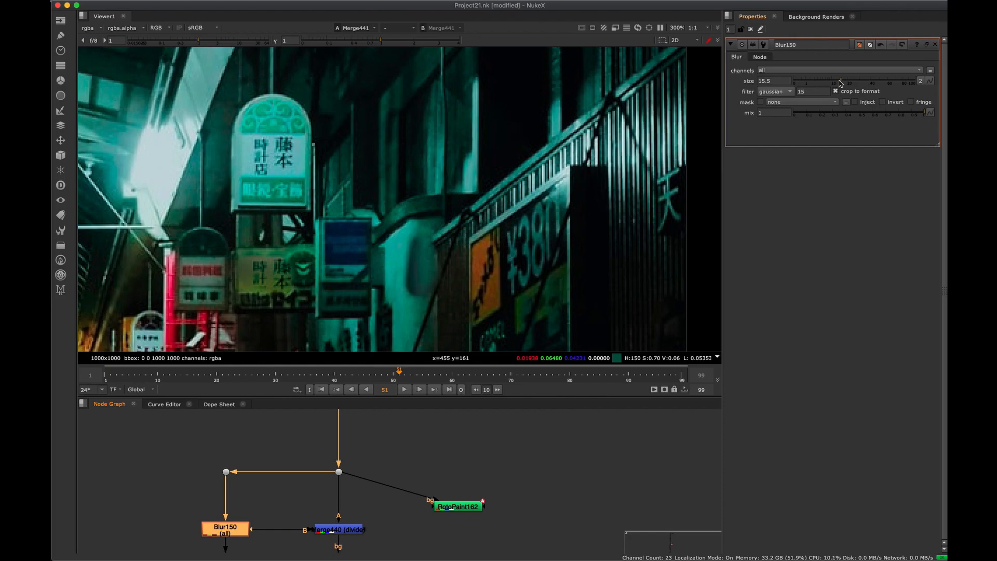
{"action": "left_click_drag", "start_coordinate": [839, 83], "coordinate": [809, 83]}
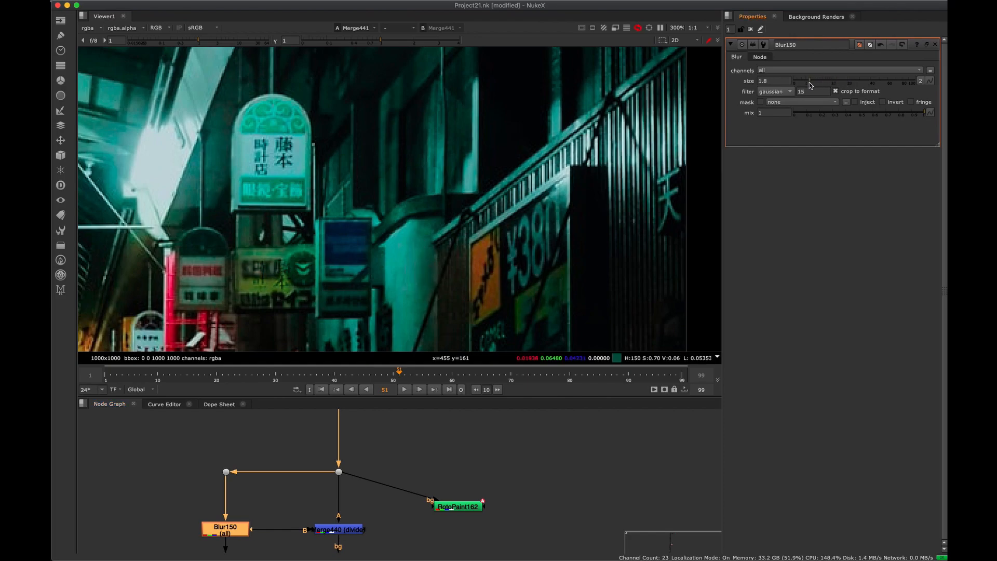
{"action": "left_click_drag", "start_coordinate": [791, 80], "coordinate": [817, 81]}
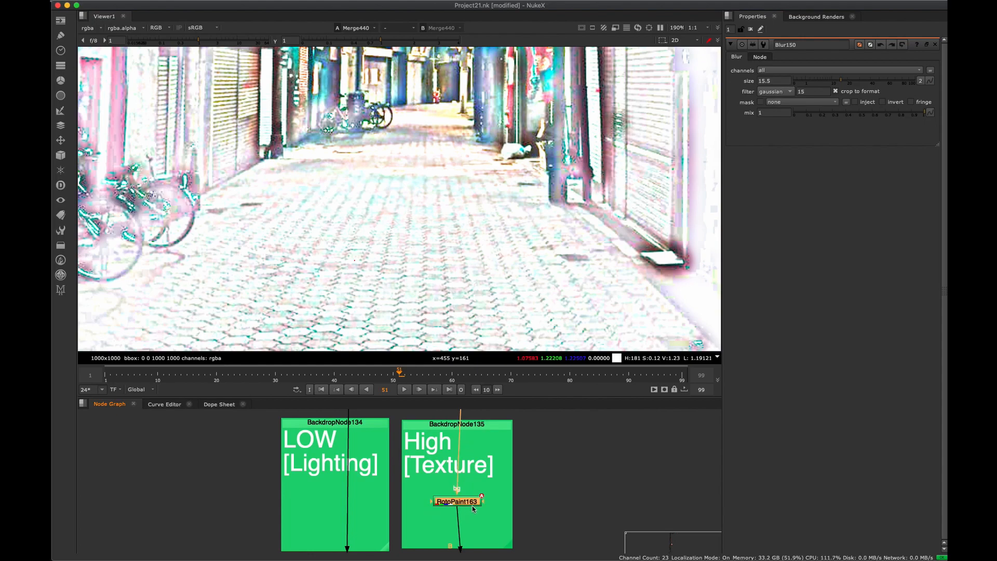
Maximize the node graph on the full Read56-to-Merge441 frequency-separation tree.
{"action": "double_click", "coordinate": [456, 502]}
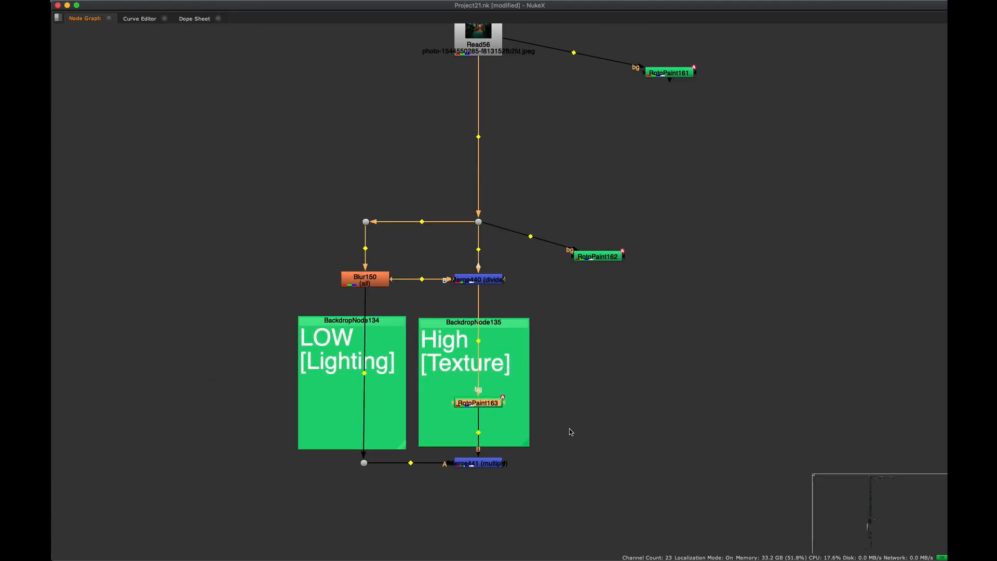
{"action": "scroll", "scroll_direction": "down", "scroll_amount": 3}
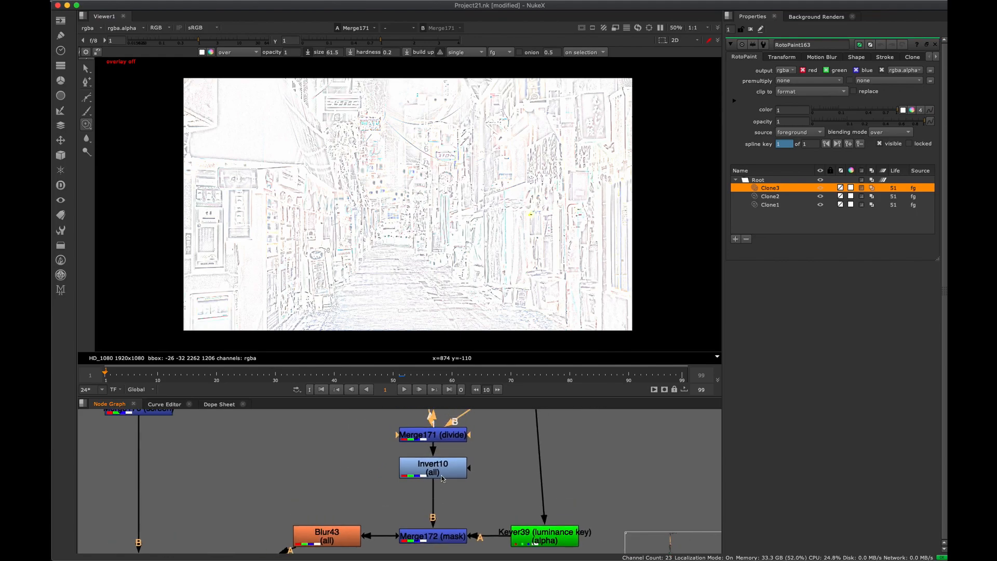
Inspect Invert10, then show the Grade, Blur83 and plus-merge branches of the reflection matte.
{"action": "left_click", "coordinate": [432, 467]}
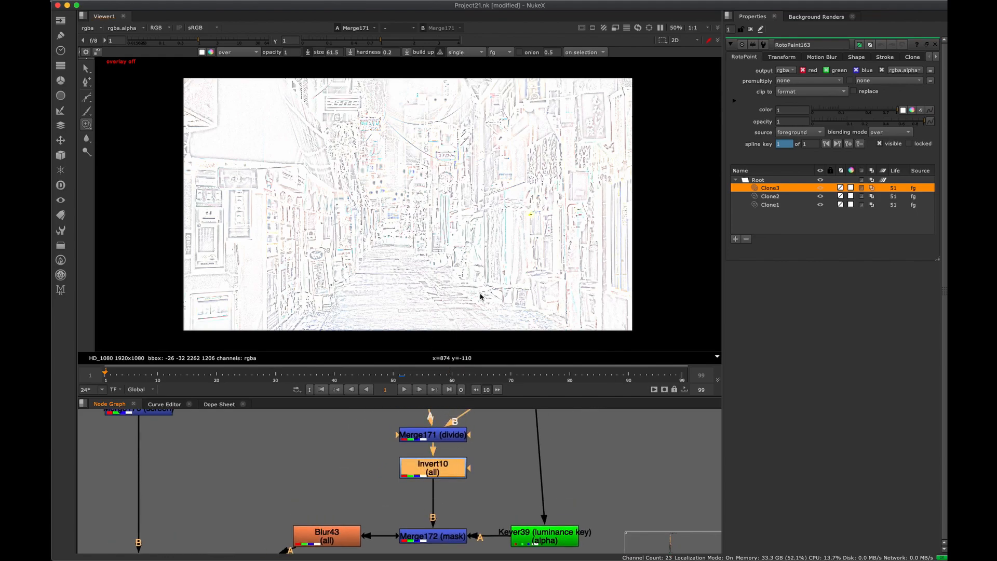
{"action": "left_click", "coordinate": [432, 469]}
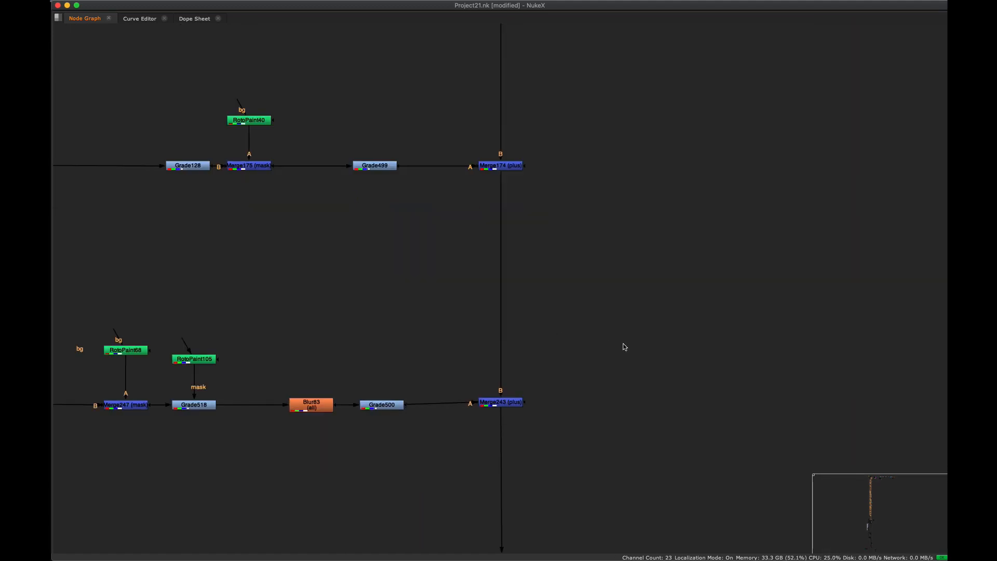
View Merge243's plus result with teal glossy reflections on the wet alley.
{"action": "double_click", "coordinate": [500, 401]}
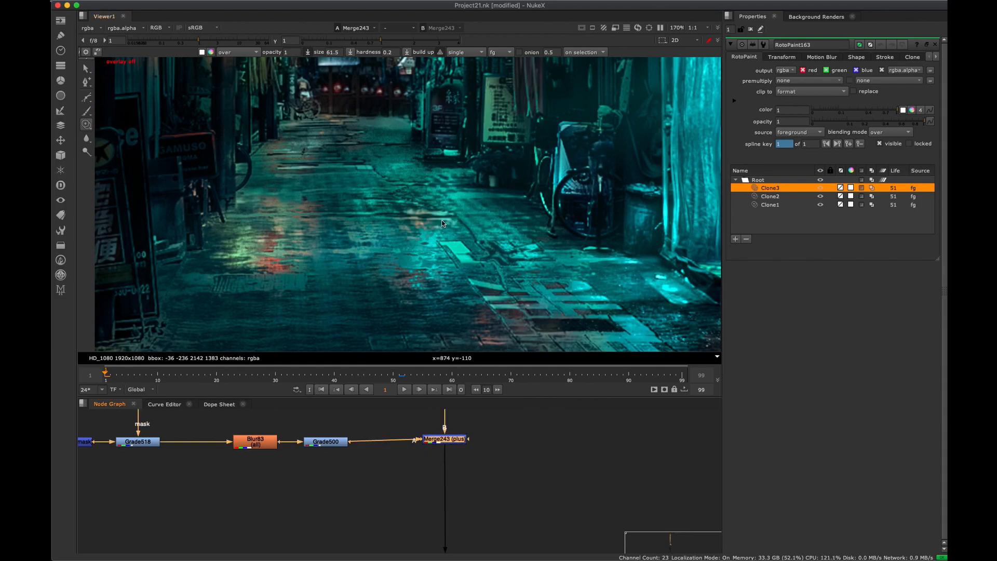
{"action": "mouse_move", "coordinate": [443, 183]}
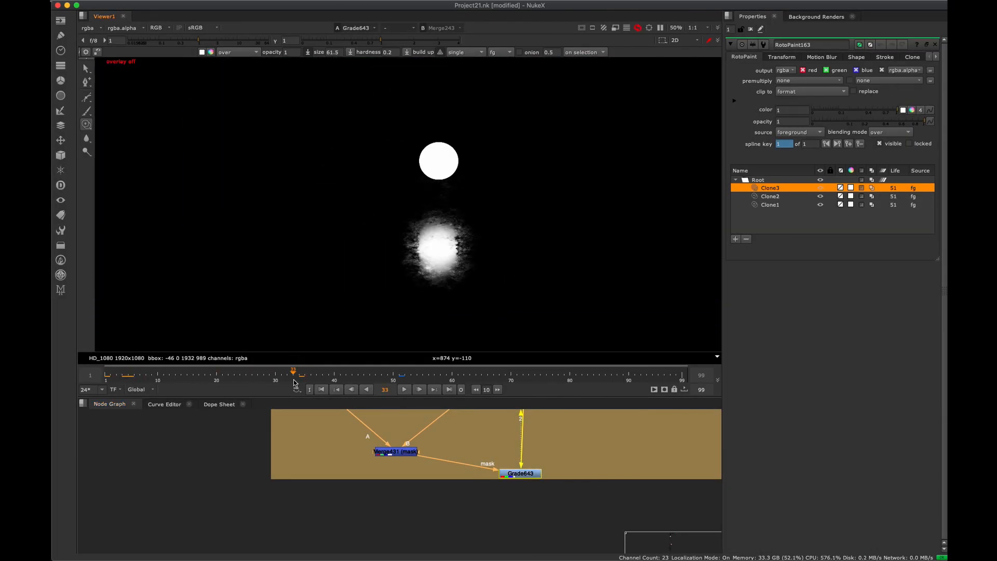
View Grade643's reflection mask: a hard white circle above a soft glowing blob.
{"action": "left_click", "coordinate": [276, 374]}
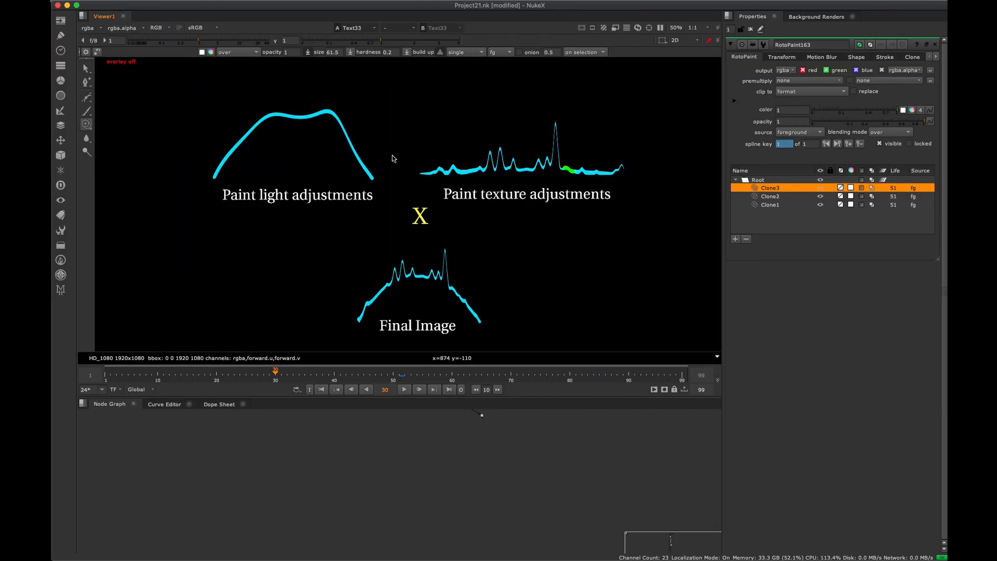
Frame every node tree beside the Final Image summary diagram.
{"action": "left_click", "coordinate": [109, 404]}
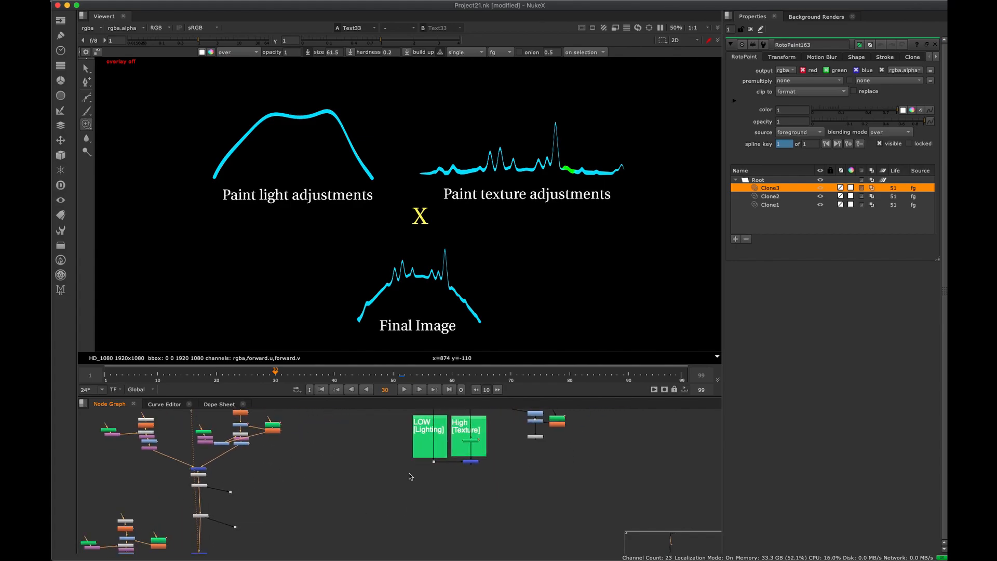